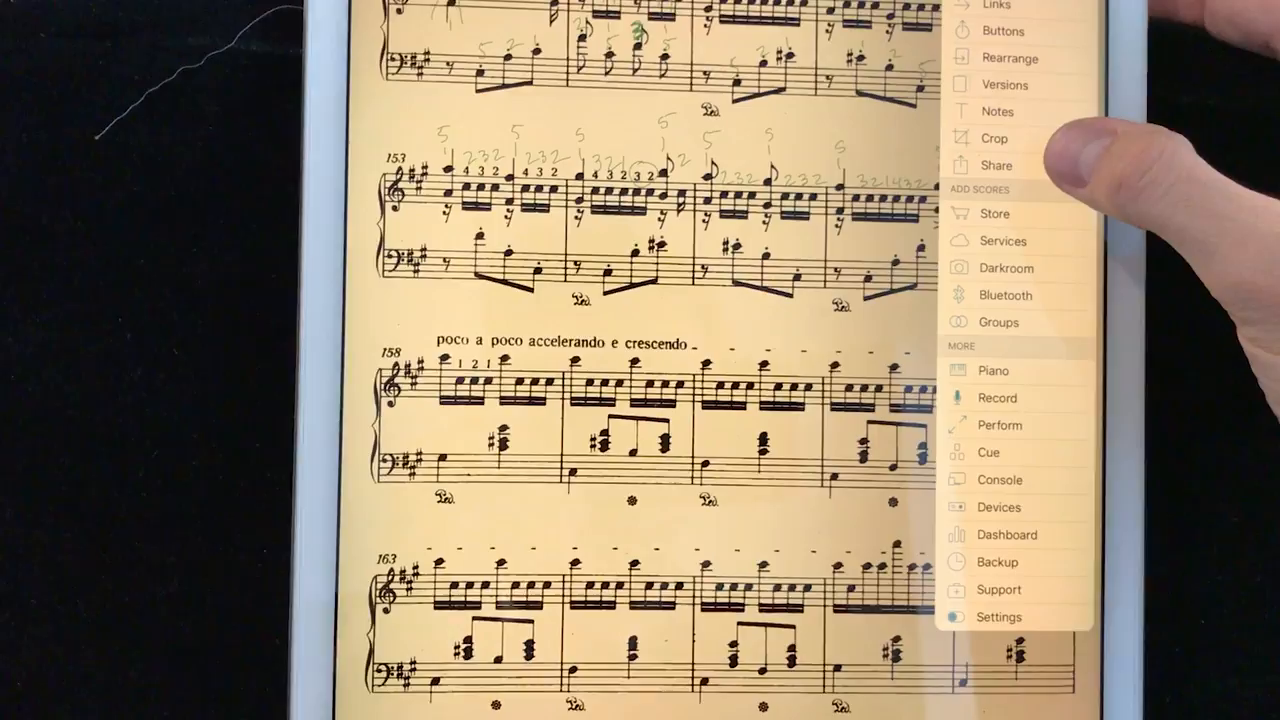
Leave the annotated Liszt score and bring up the IMSLP Hungarian Rhapsody No. 2 page
click(996, 164)
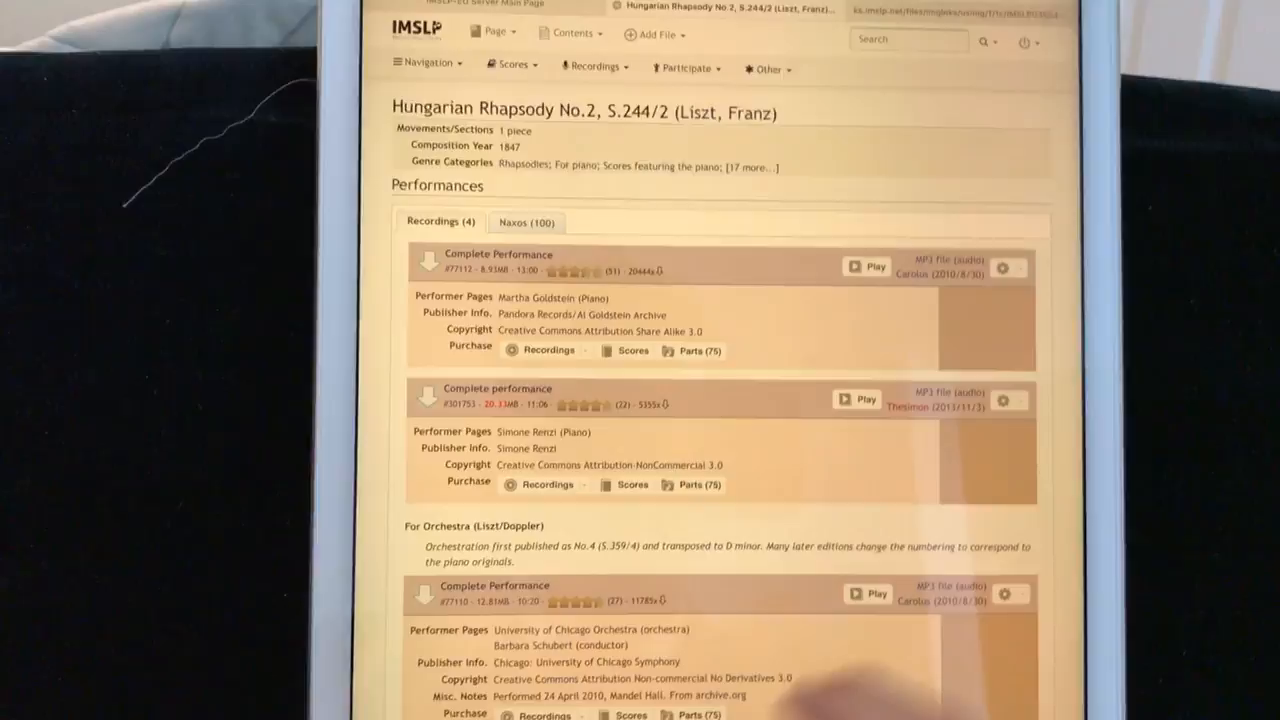
Scroll past Performances through the Sheet Music complete-score editions to the last listed one
scroll(down, 3)
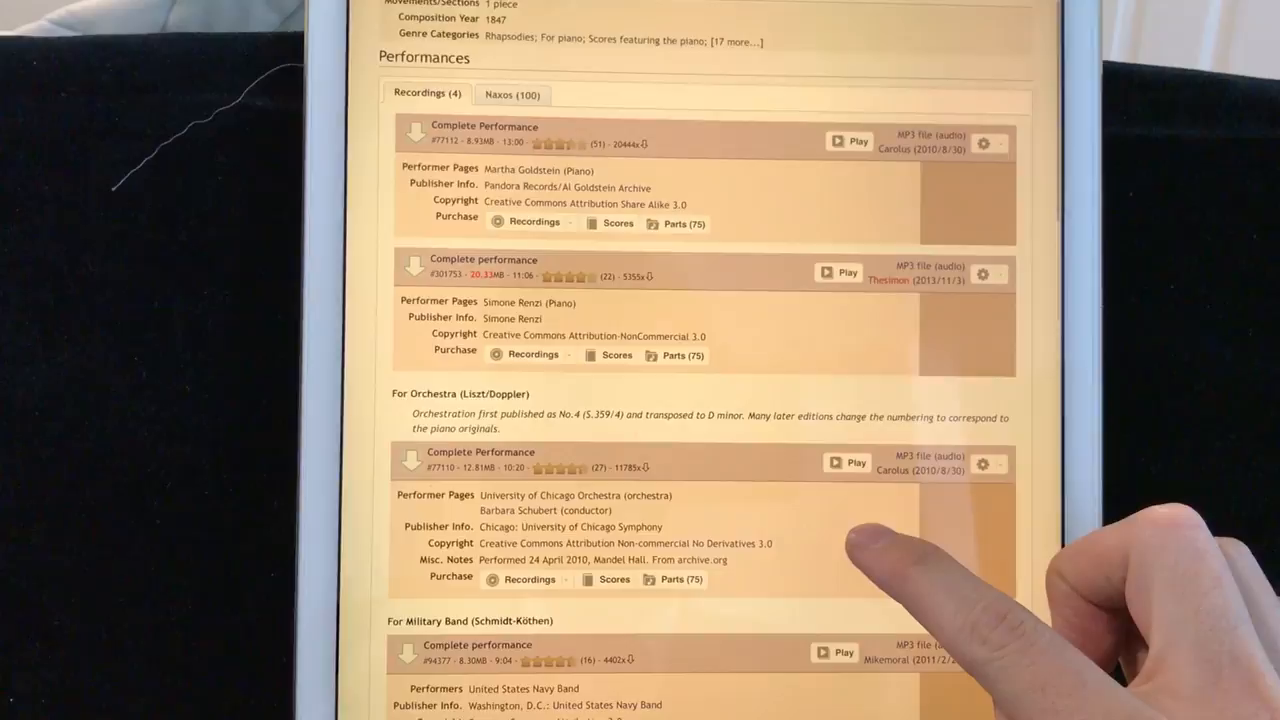
scroll(down, 3)
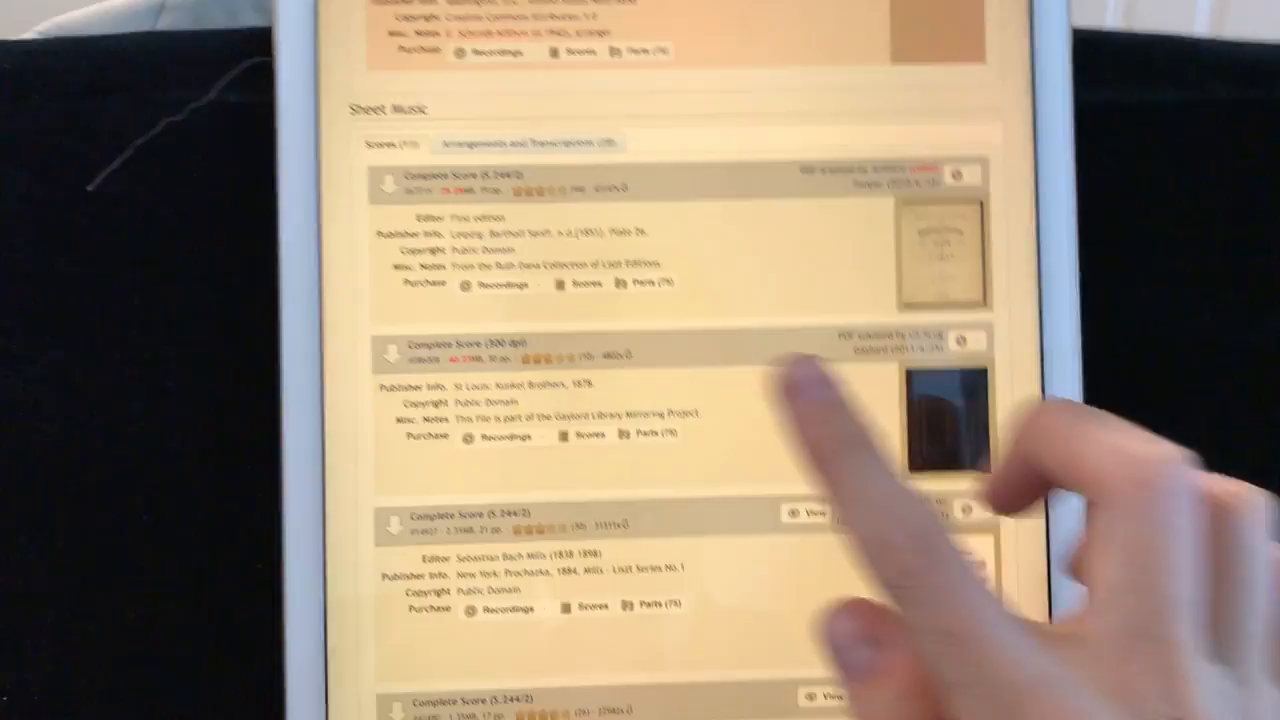
scroll(down, 3)
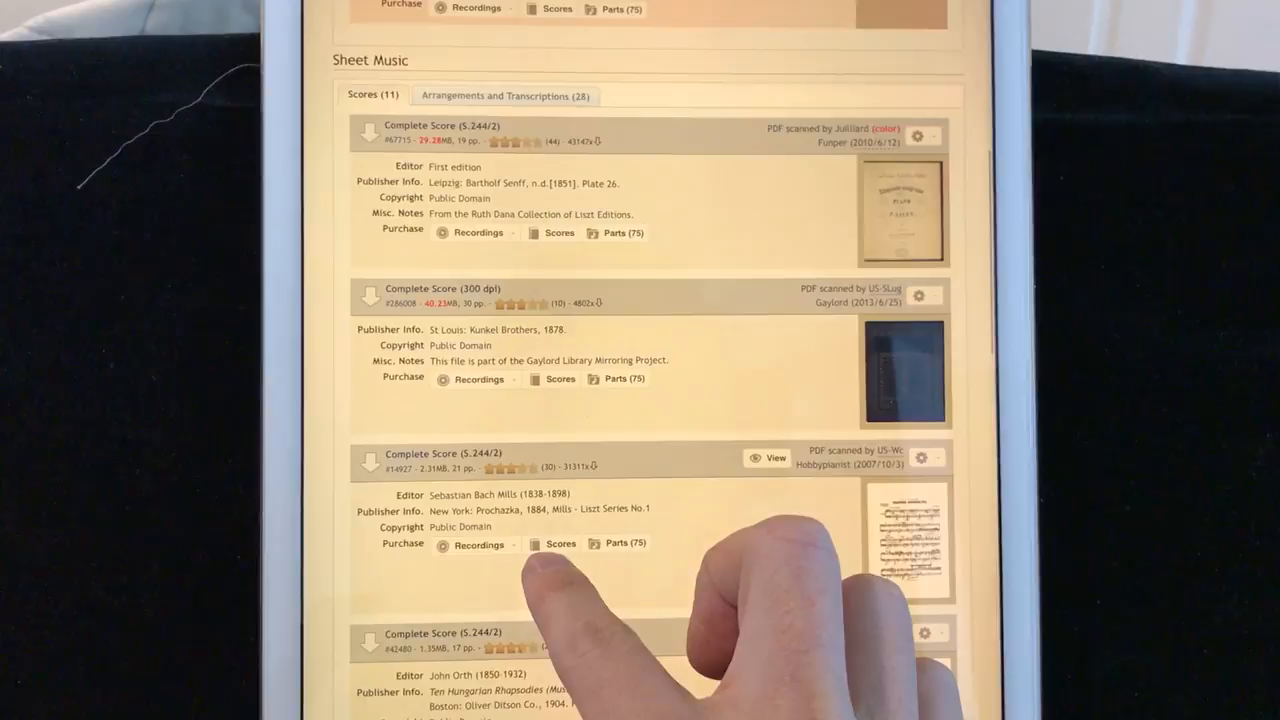
scroll(down, 3)
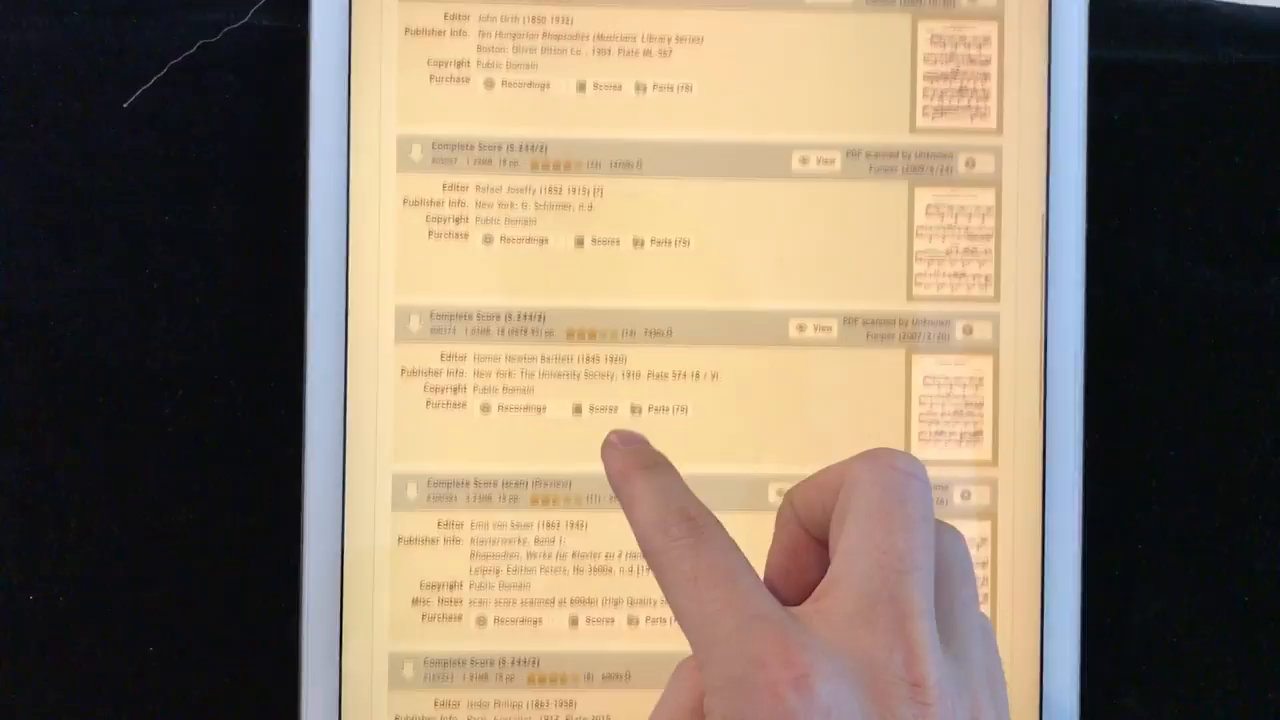
scroll(down, 3)
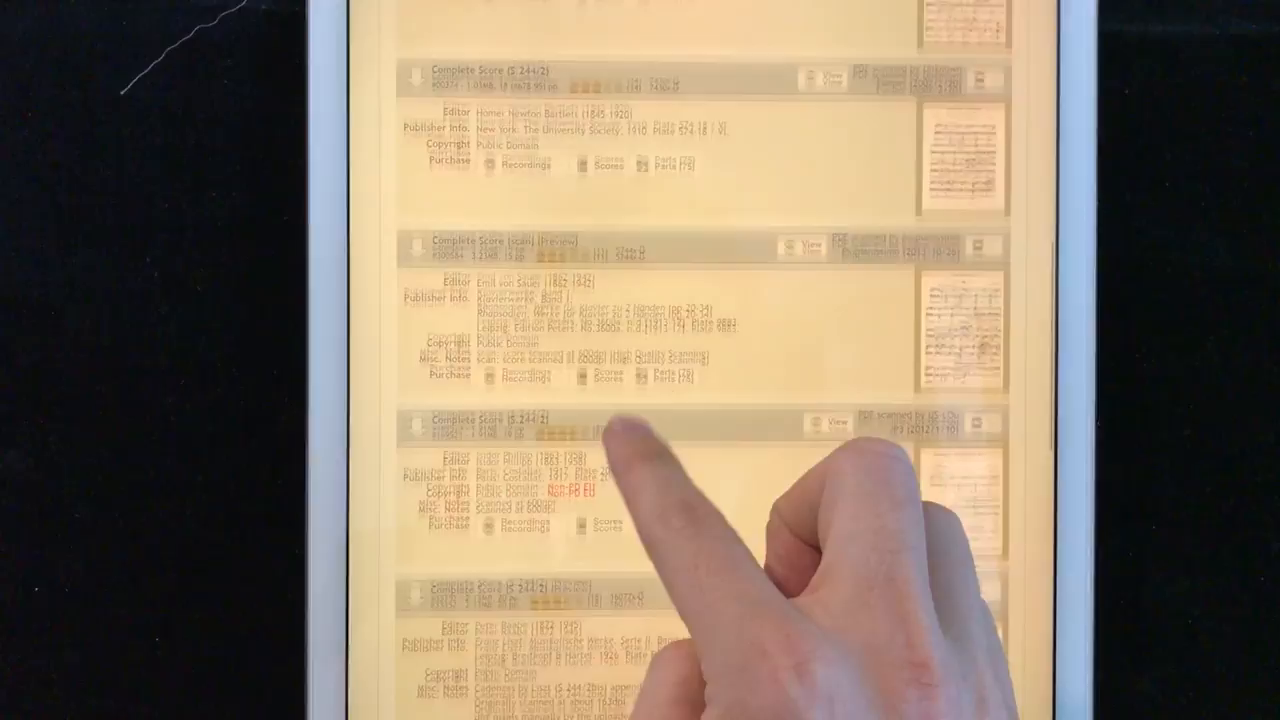
scroll(down, 3)
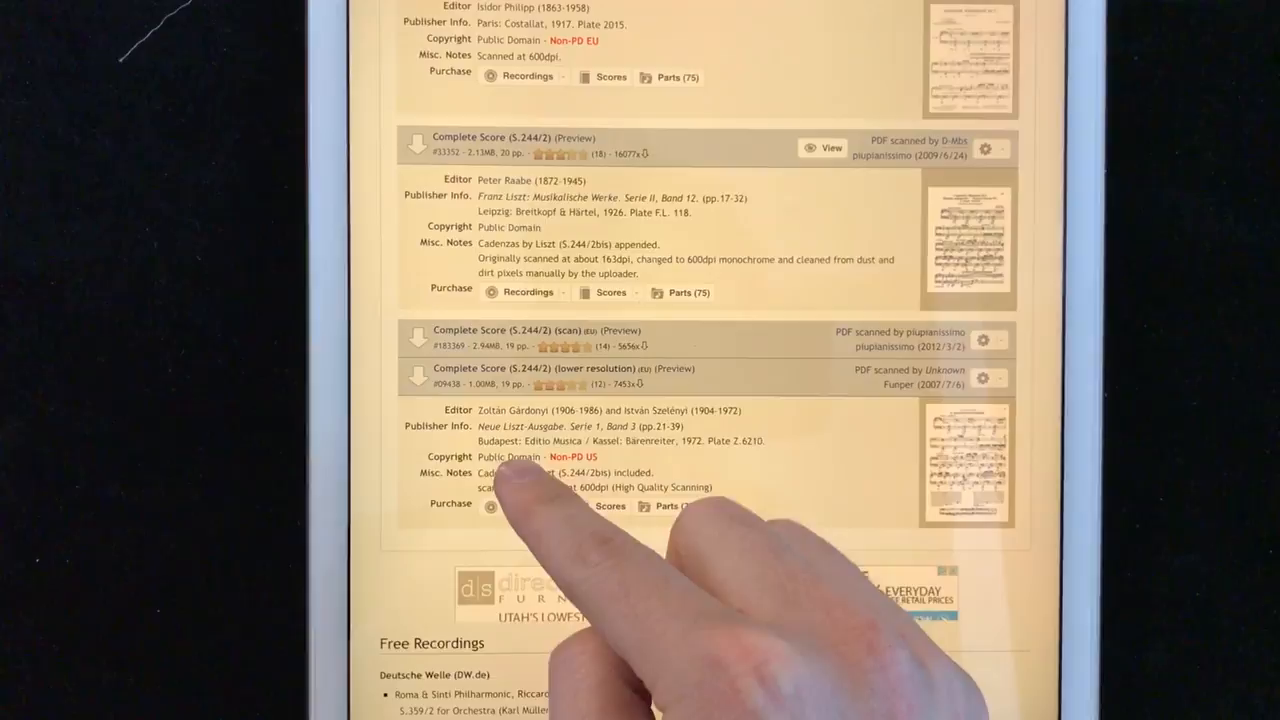